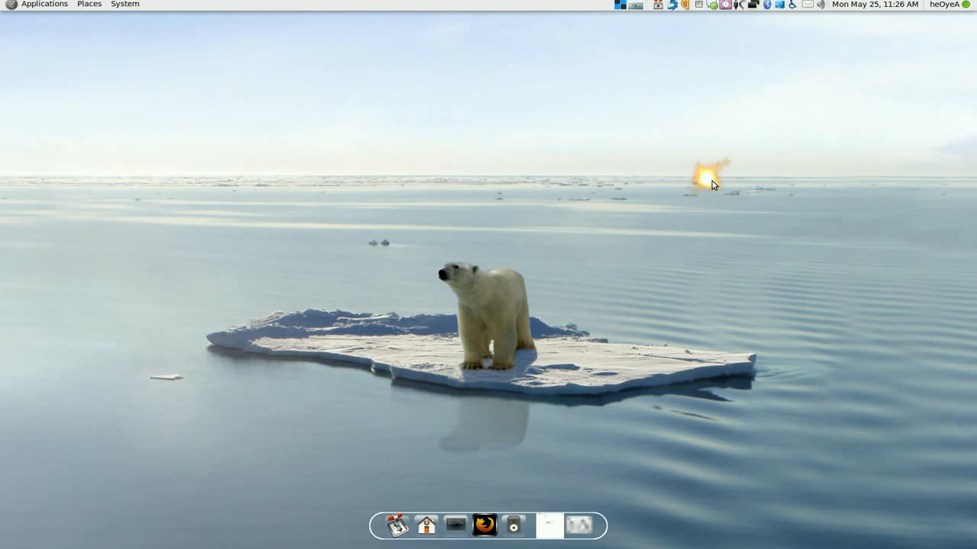
pyautogui.moveTo(700, 210)
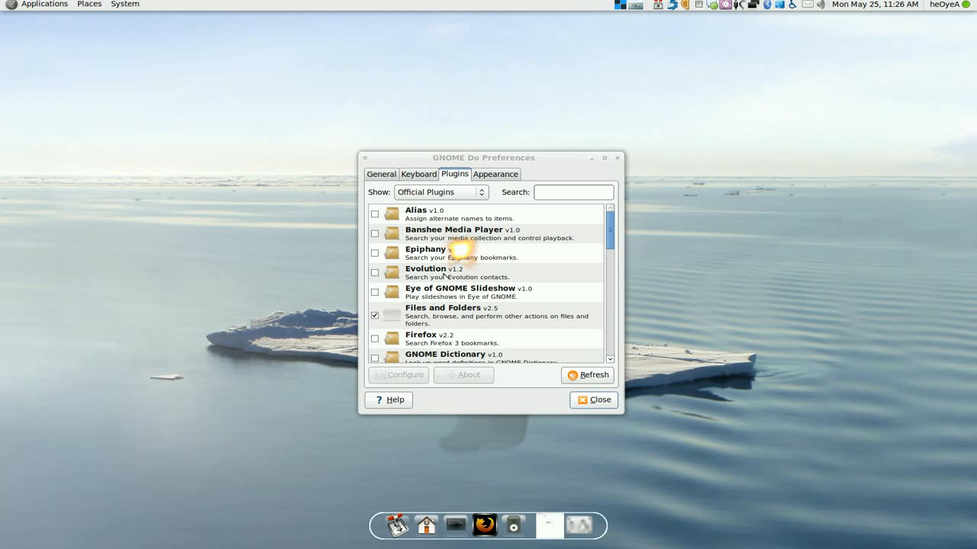
pyautogui.moveTo(439, 279)
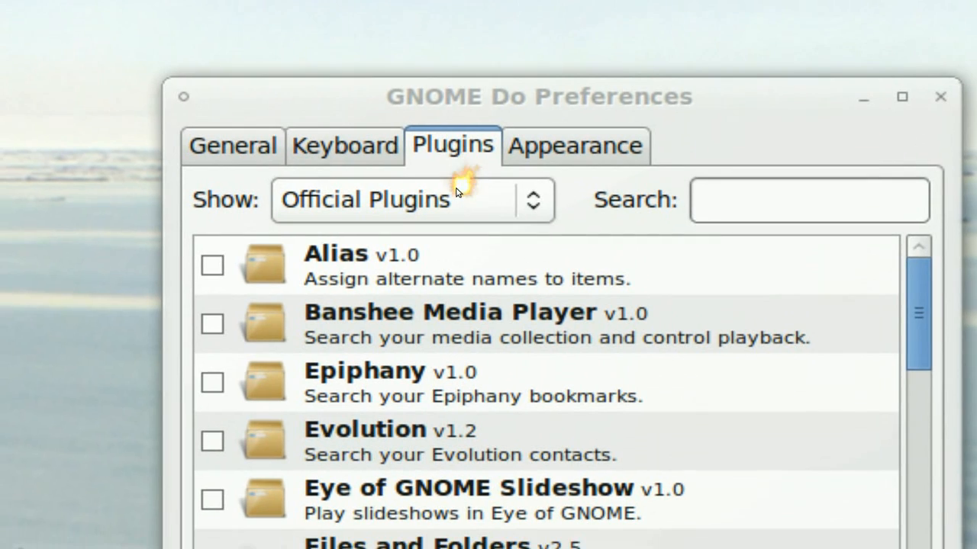
# Scroll through the Official Plugins list, noting ImageShack, Microblogging and OpenSearch enabled.
pyautogui.scroll(-3)
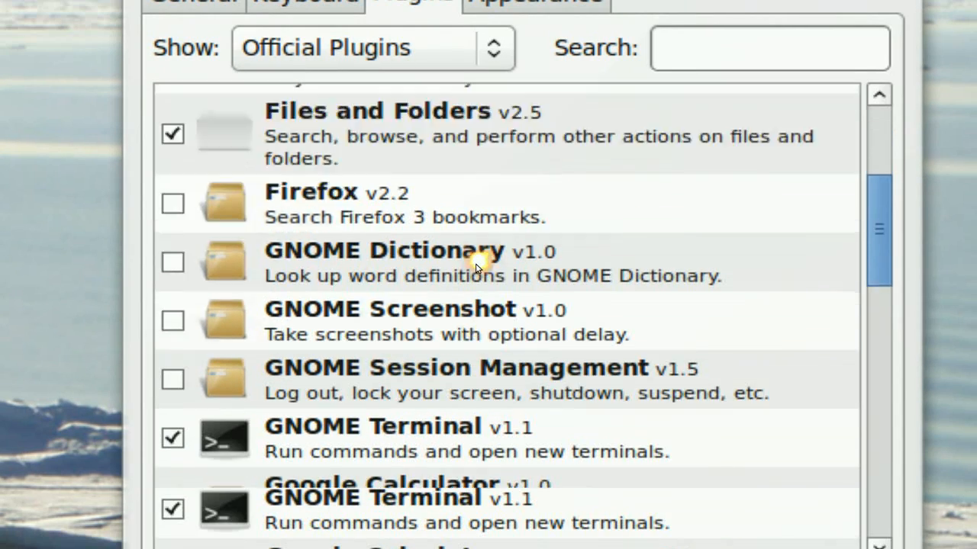
pyautogui.scroll(-3)
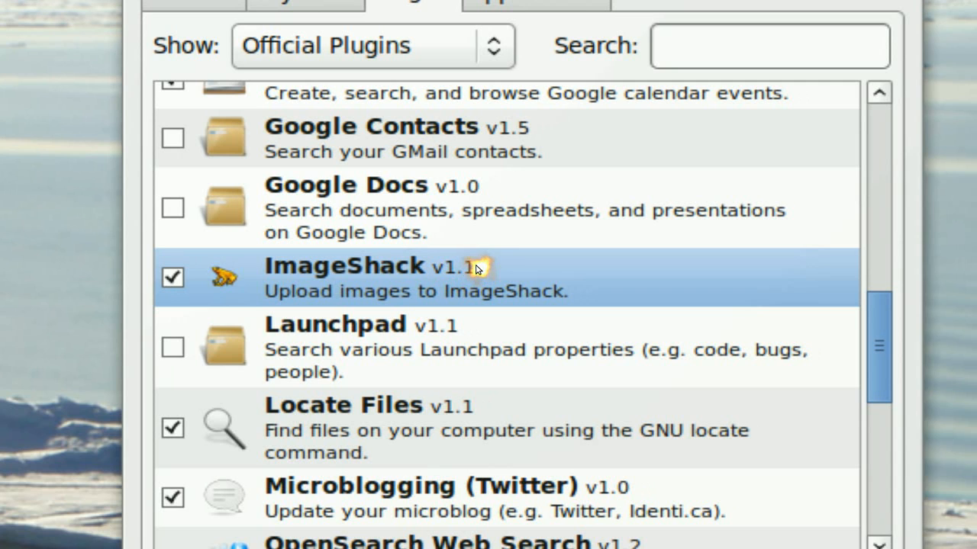
pyautogui.scroll(-3)
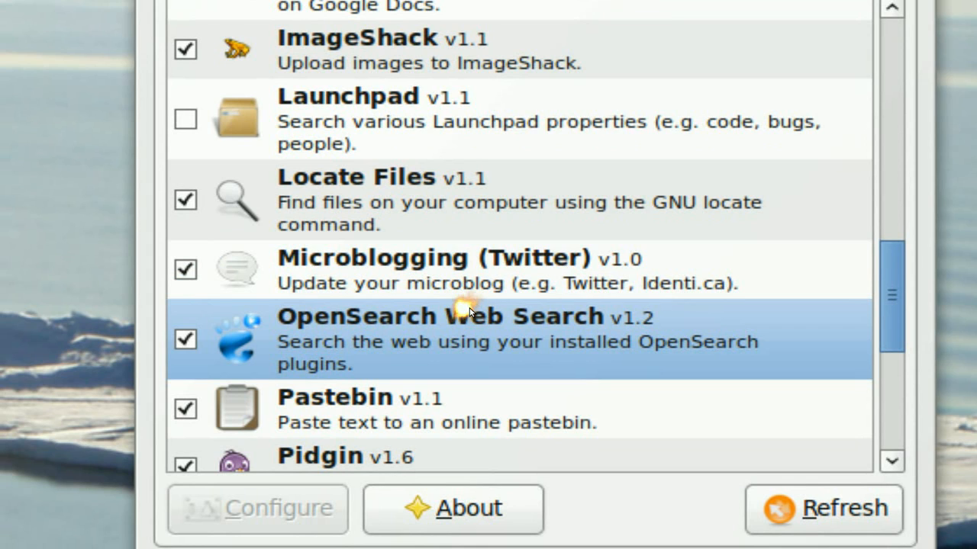
pyautogui.moveTo(467, 317)
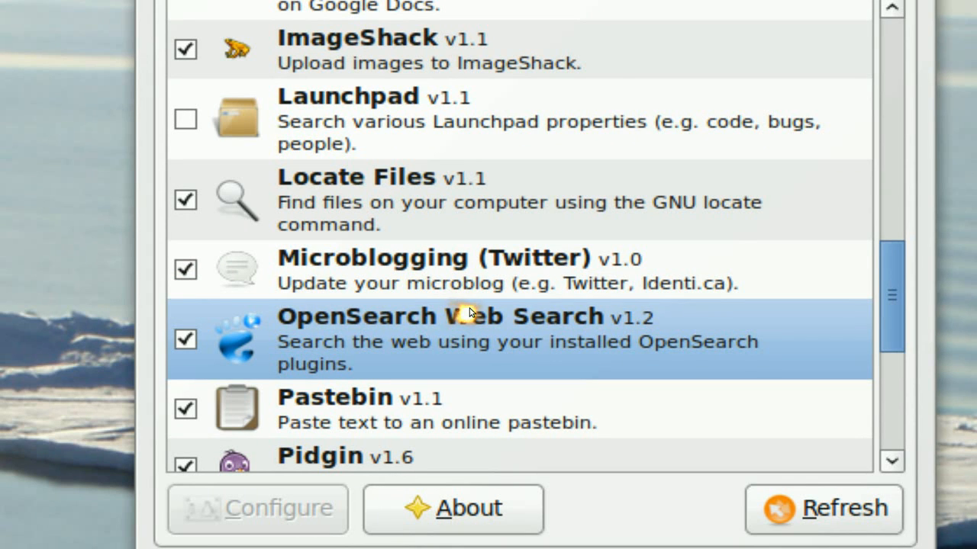
pyautogui.scroll(-3)
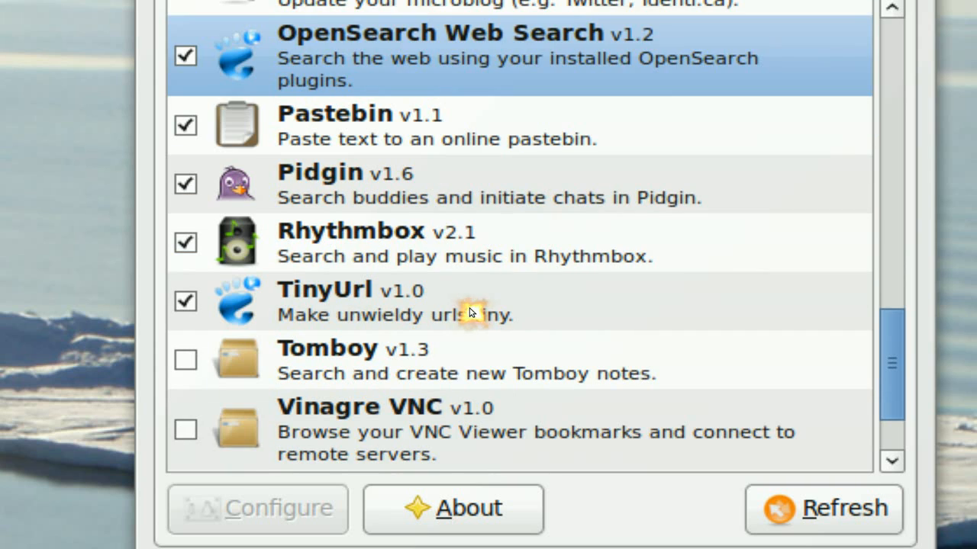
pyautogui.scroll(-3)
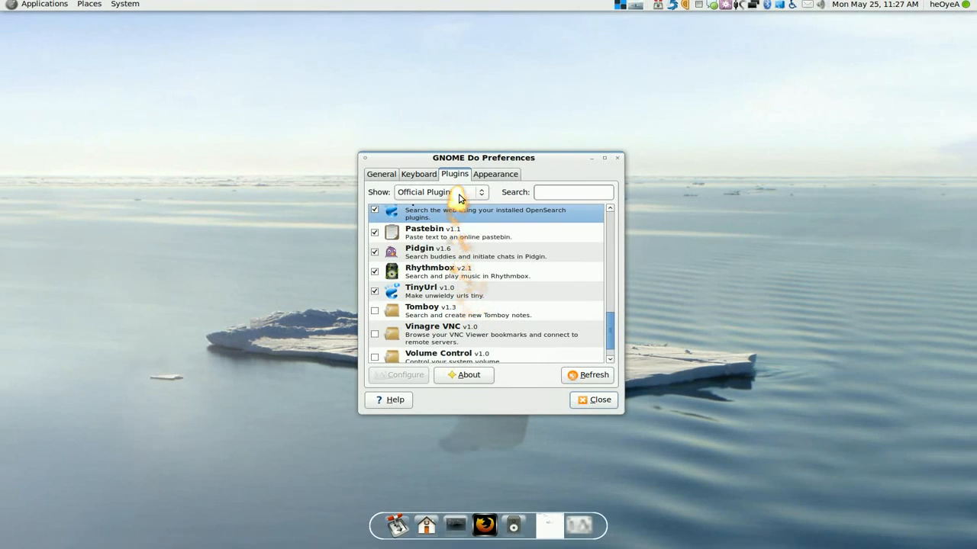
pyautogui.click(439, 191)
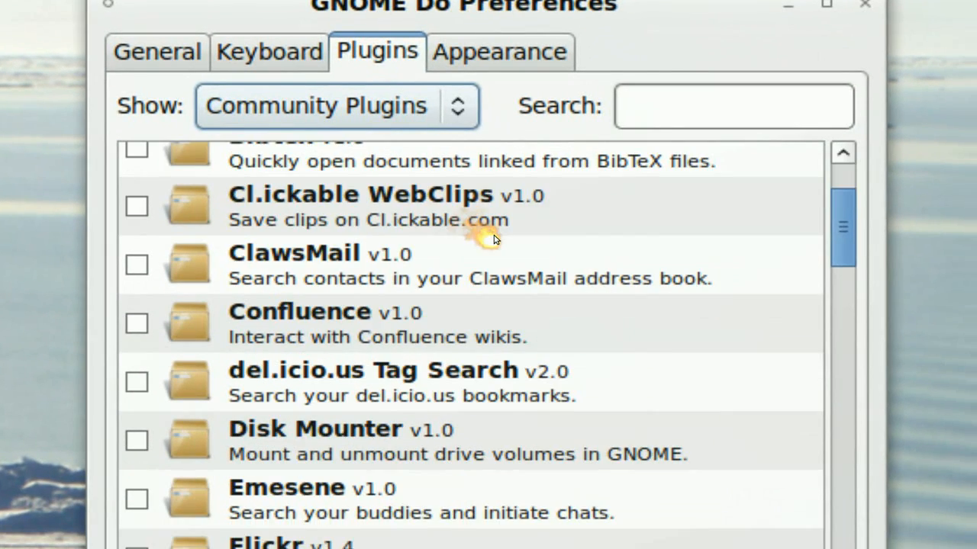
pyautogui.scroll(-3)
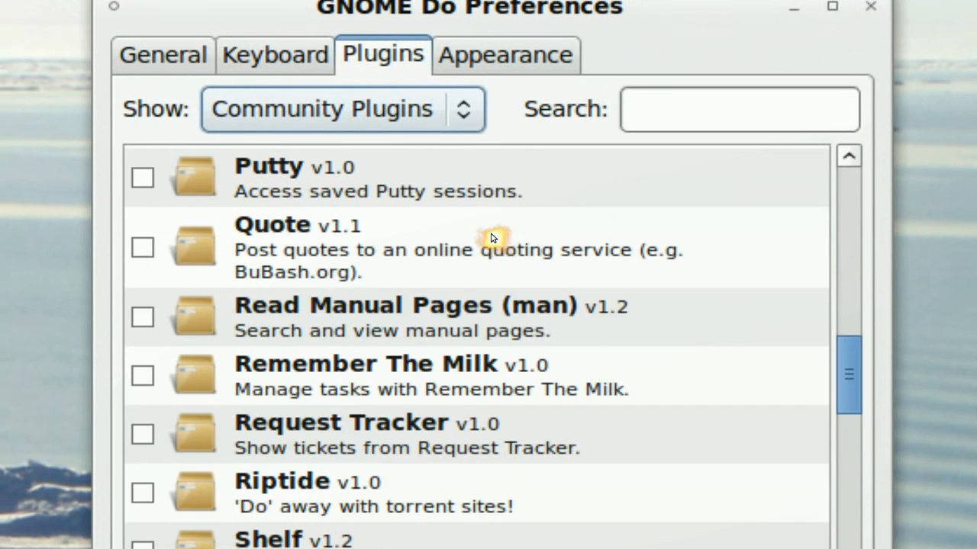
pyautogui.scroll(-3)
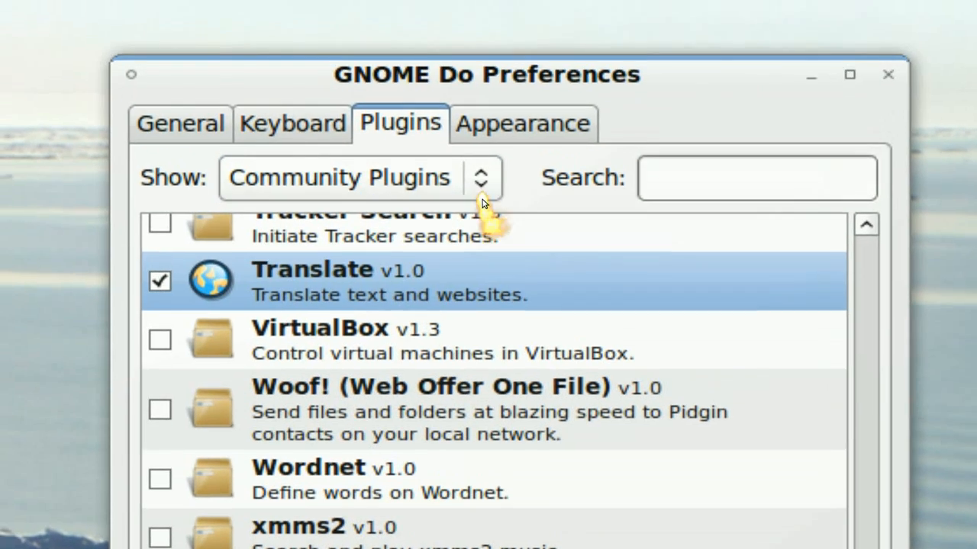
pyautogui.click(359, 177)
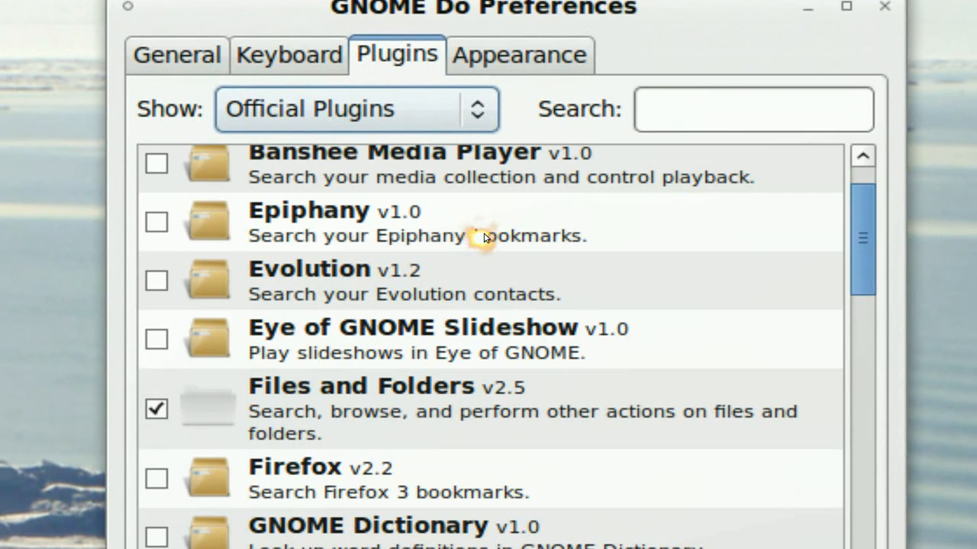
pyautogui.moveTo(485, 236)
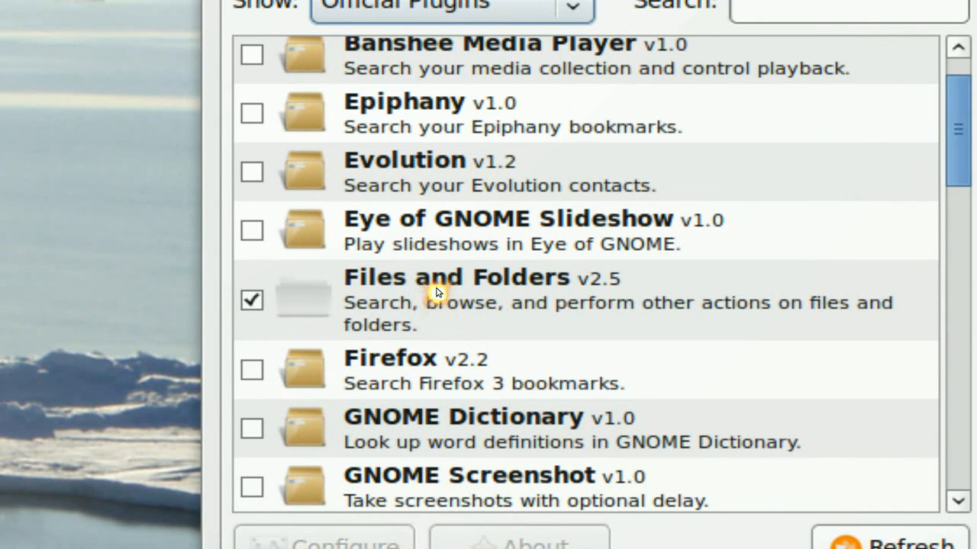
# Select the Files and Folders plugin, then minimize the Preferences window.
pyautogui.click(437, 291)
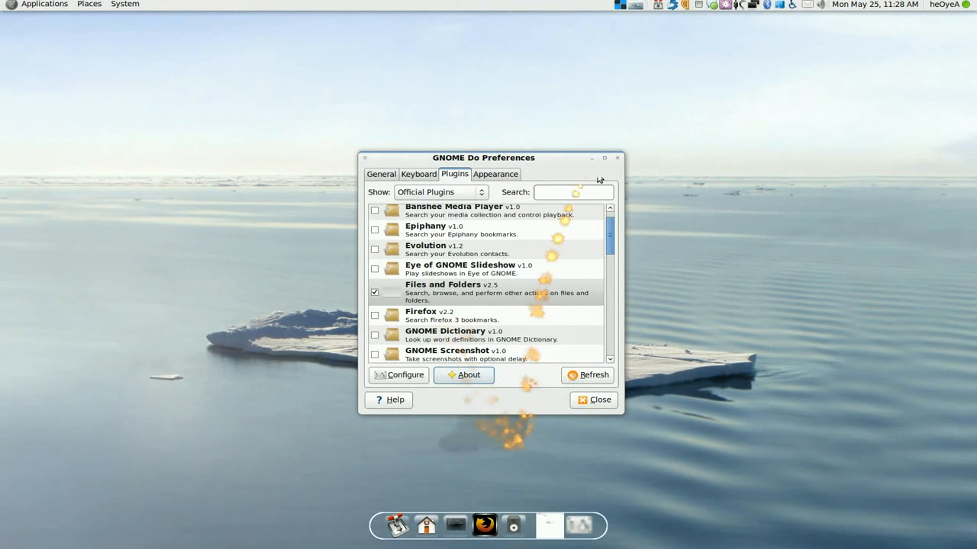
pyautogui.click(593, 399)
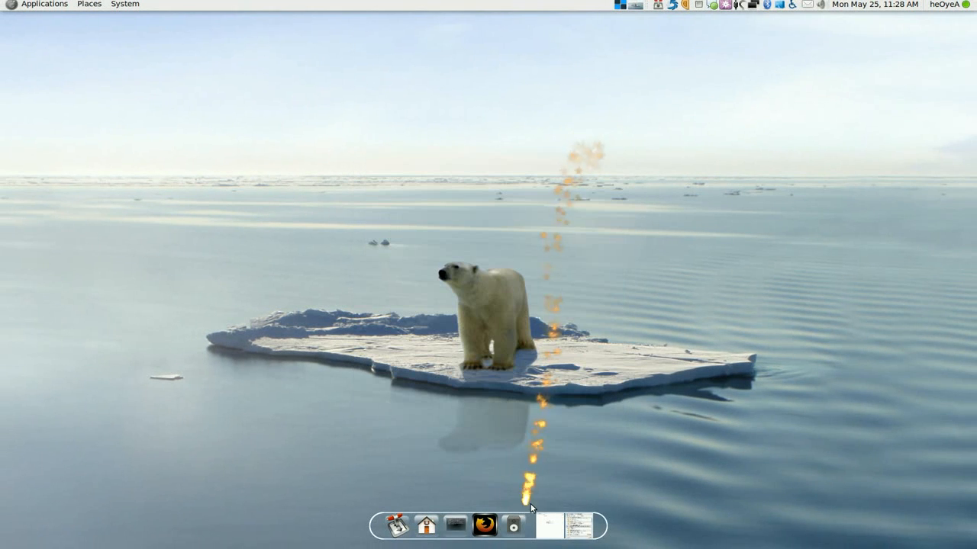
pyautogui.click(504, 527)
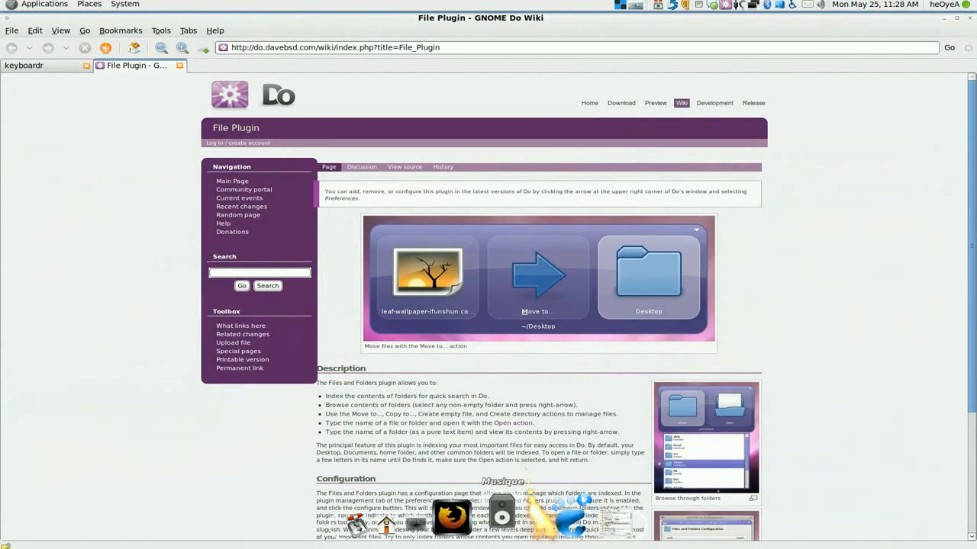
pyautogui.scroll(-3)
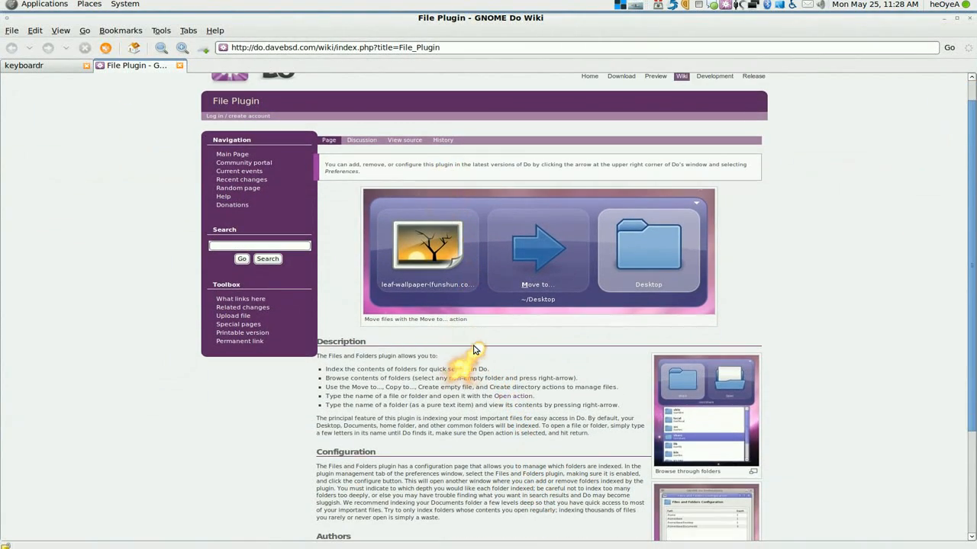
pyautogui.scroll(-3)
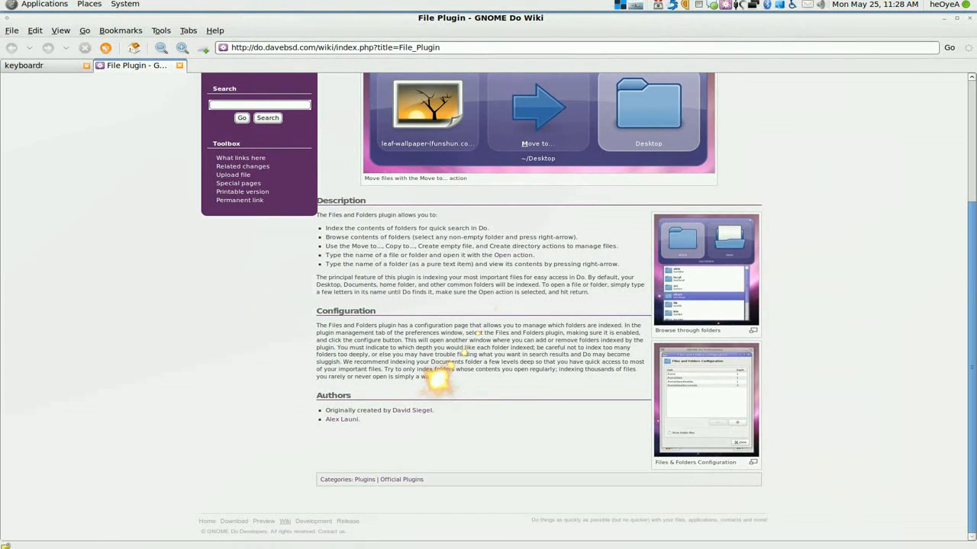
pyautogui.click(35, 68)
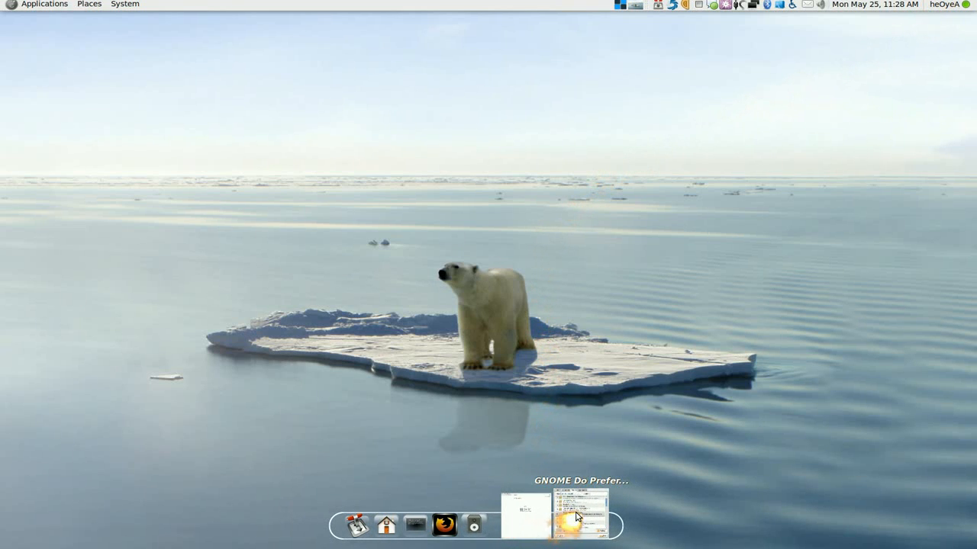
# Review the Summon and Text Mode shortcuts on the Keyboard tab, then close Preferences.
pyautogui.click(569, 531)
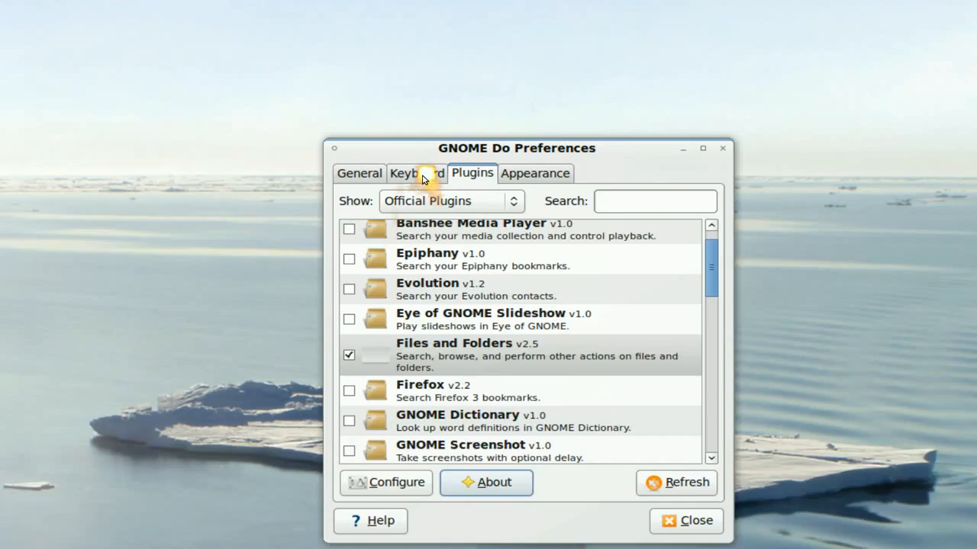
pyautogui.click(417, 174)
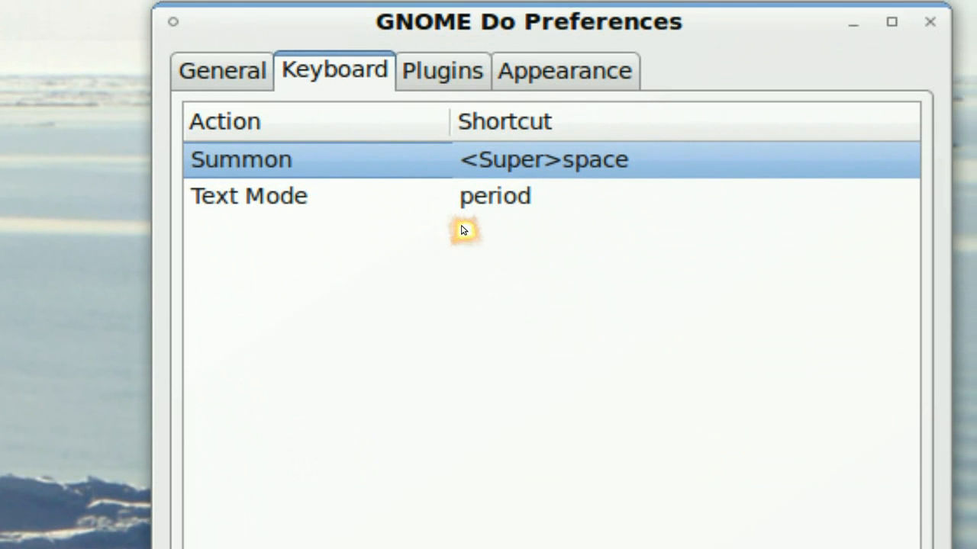
pyautogui.moveTo(465, 228)
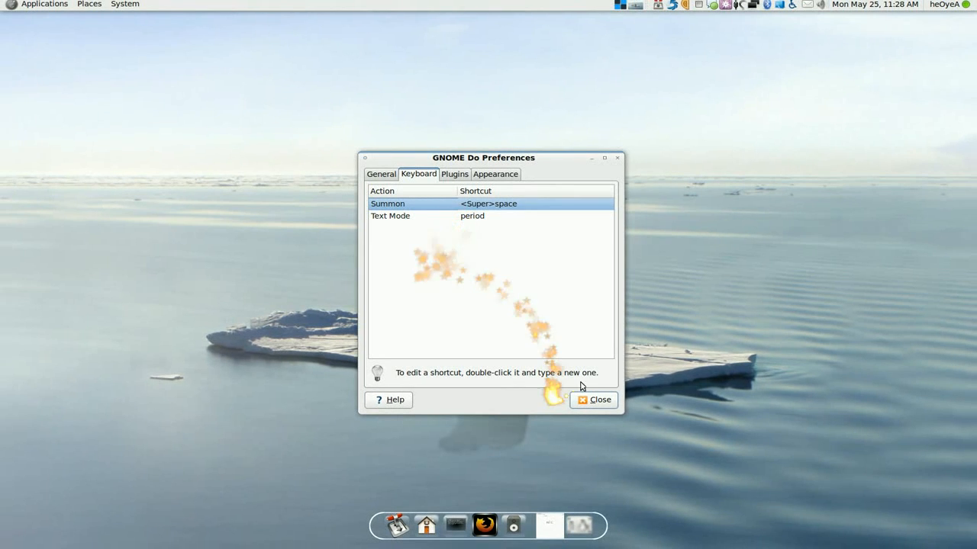
pyautogui.click(593, 399)
pyautogui.write('going to stay awake')
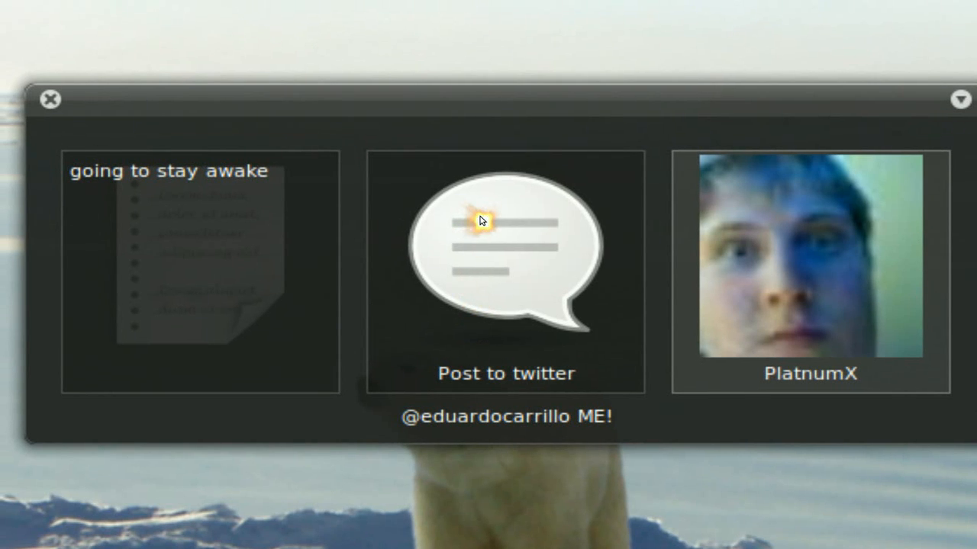
# Post the message 'going to stay awake' with the Post to twitter action.
pyautogui.click(482, 221)
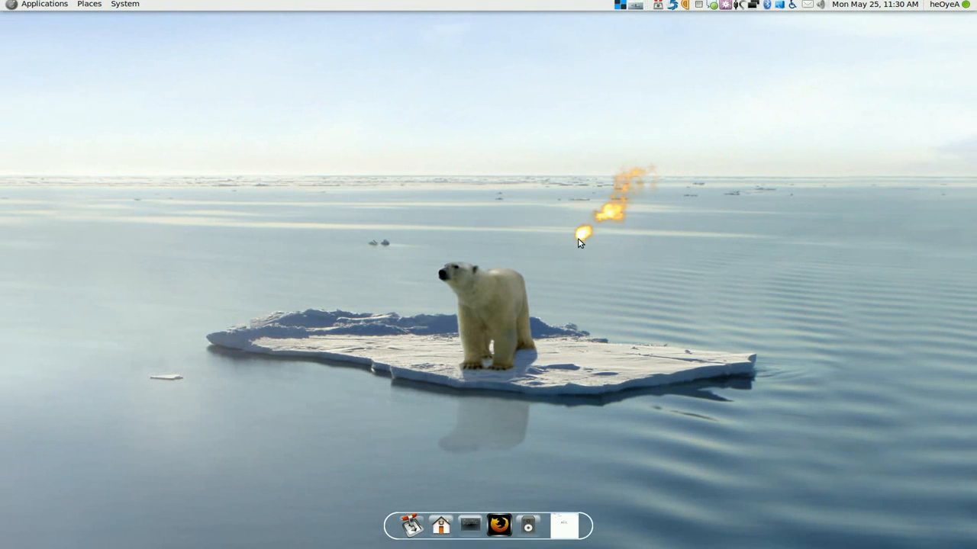
pyautogui.moveTo(516, 261)
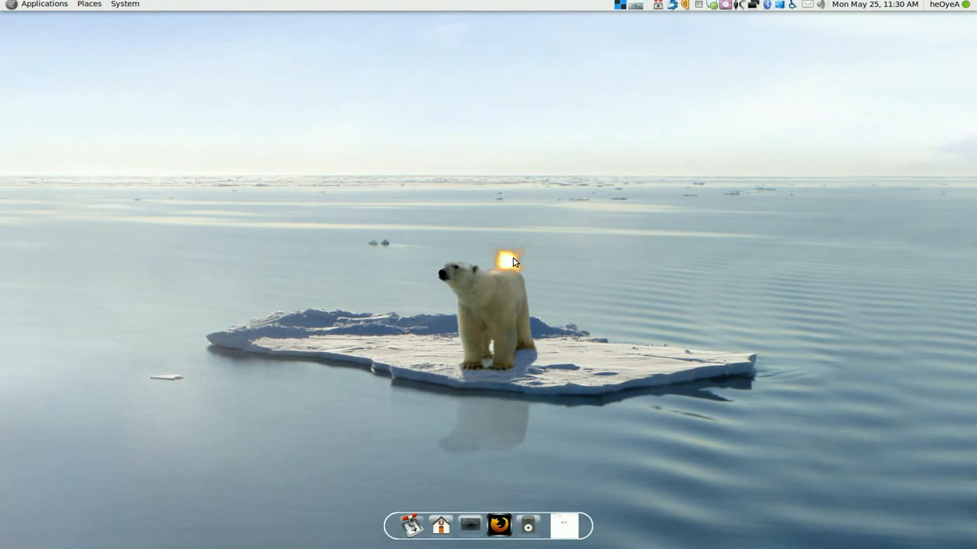
pyautogui.moveTo(471, 203)
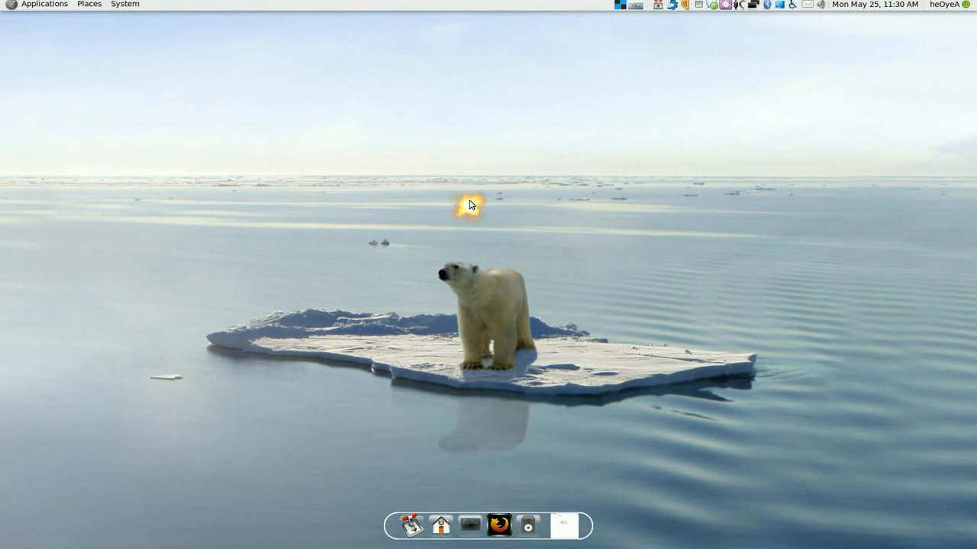
pyautogui.moveTo(478, 507)
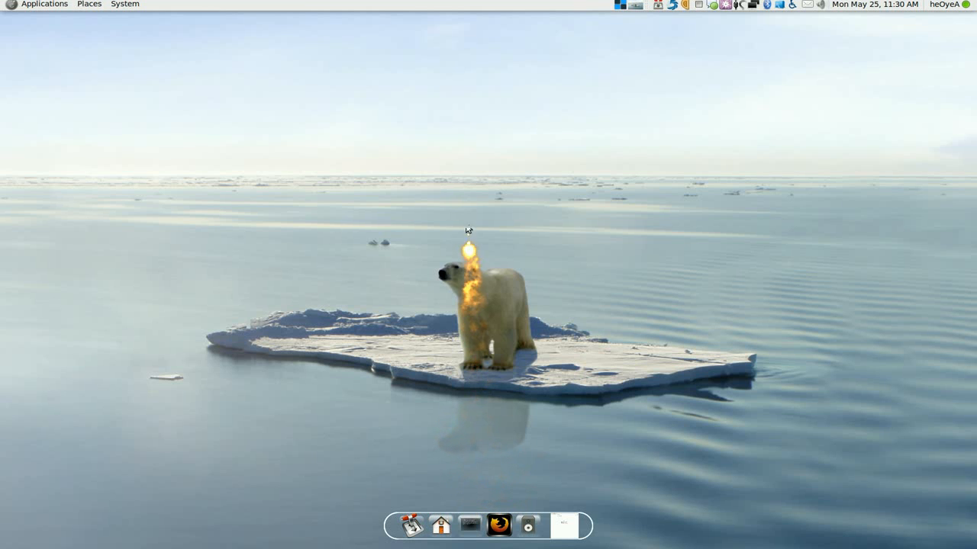
# Open the gOt bLet U blog bookmark from GNOME Do with Open Url.
pyautogui.click(408, 538)
pyautogui.write('gotblet')
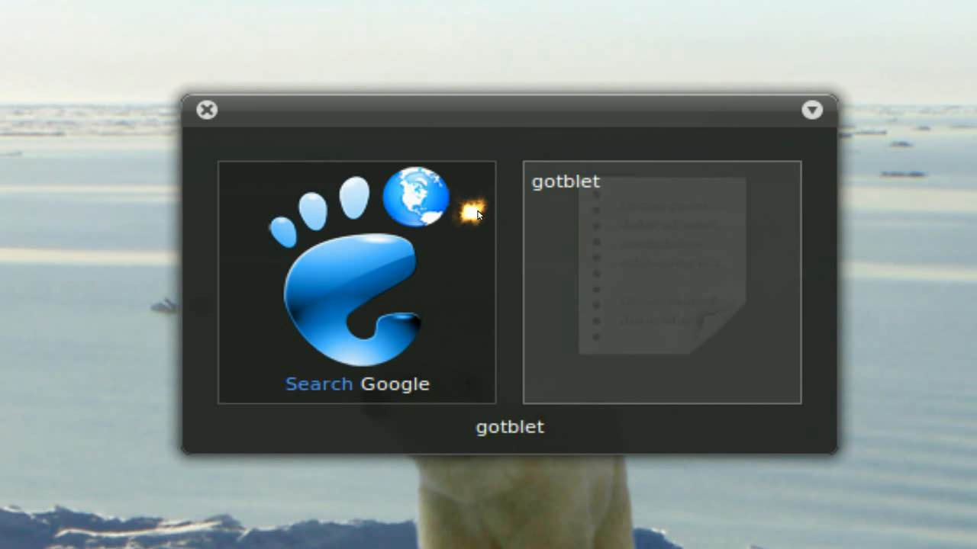
pyautogui.write('u')
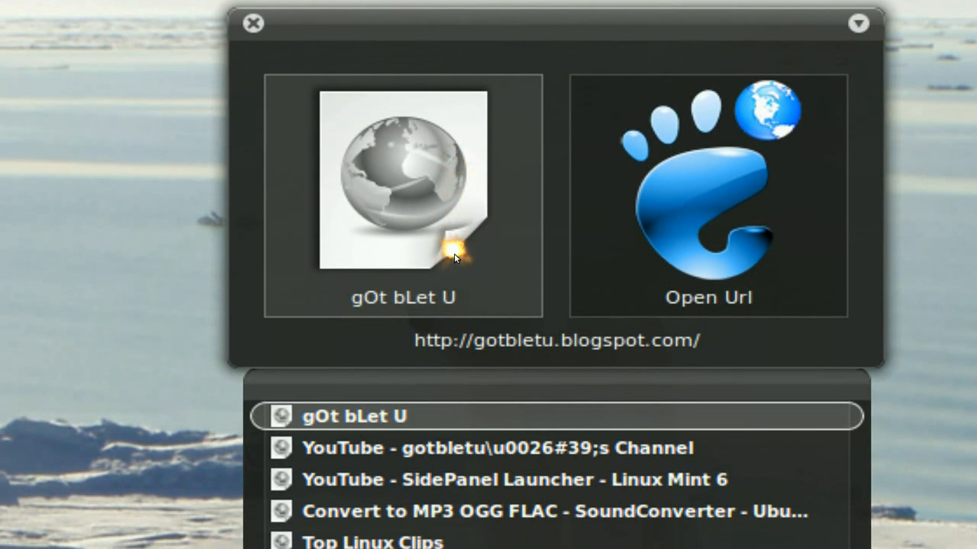
pyautogui.scroll(-3)
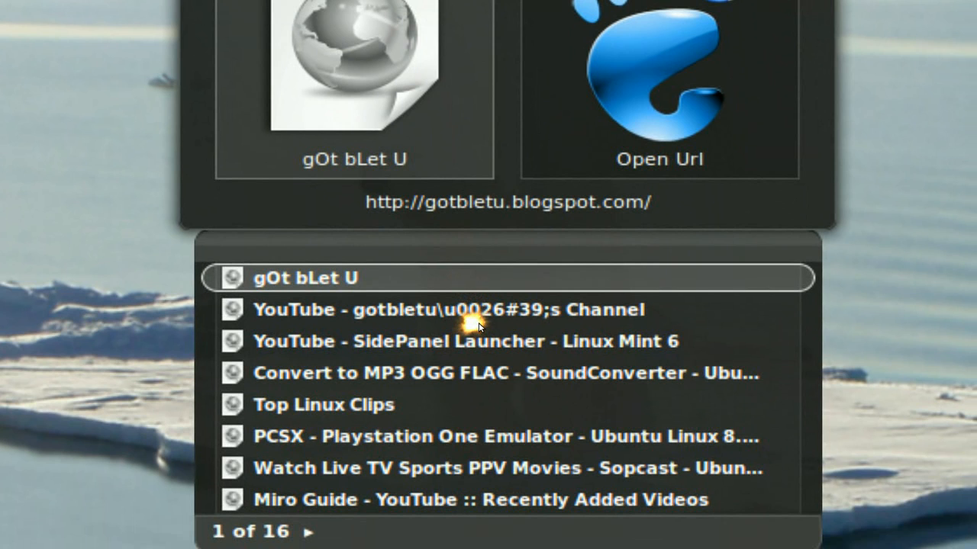
pyautogui.click(323, 404)
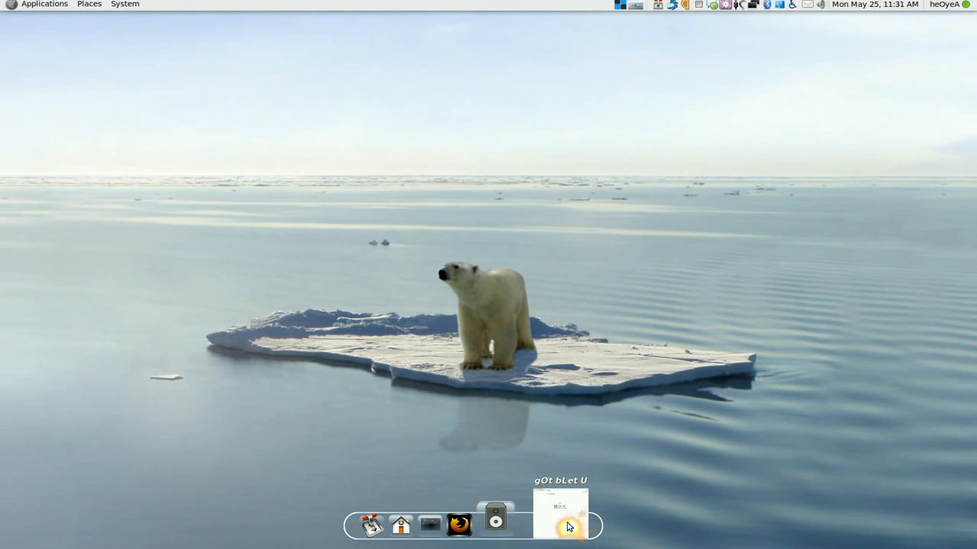
# Bring up the Firefox window from the dock and put it away.
pyautogui.click(568, 522)
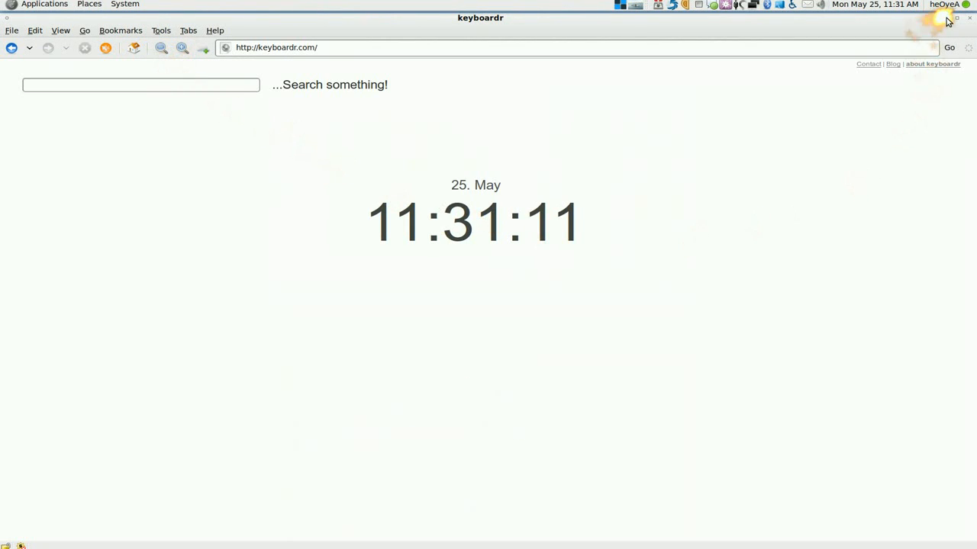
pyautogui.click(971, 29)
pyautogui.write('Ima')
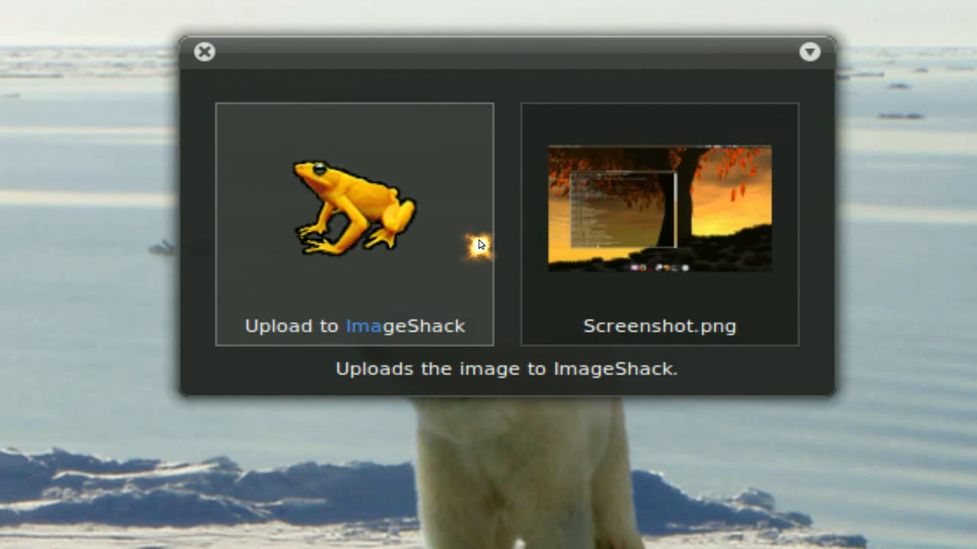
# Browse Screenshot-1.png and mic.png, then upload ch16.jpg to ImageShack.
pyautogui.click(659, 222)
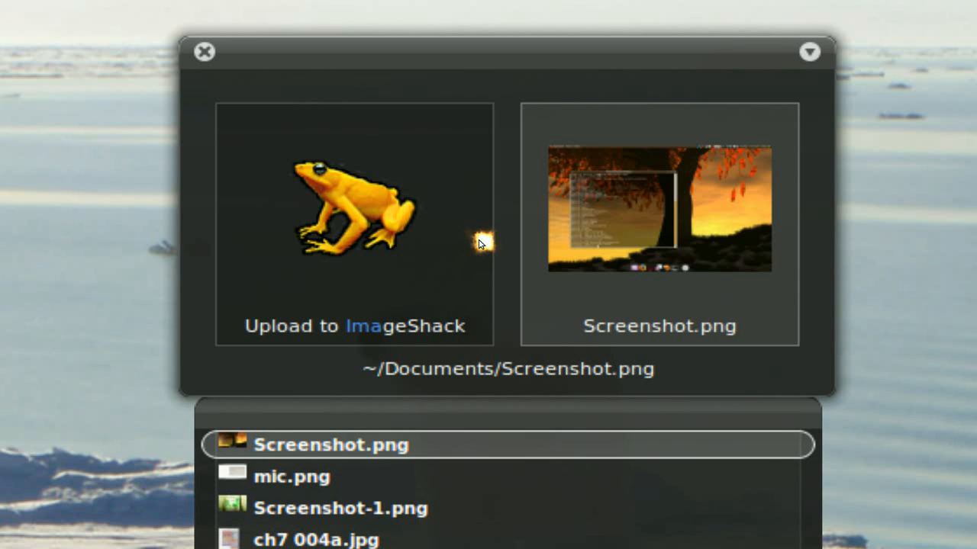
pyautogui.click(341, 508)
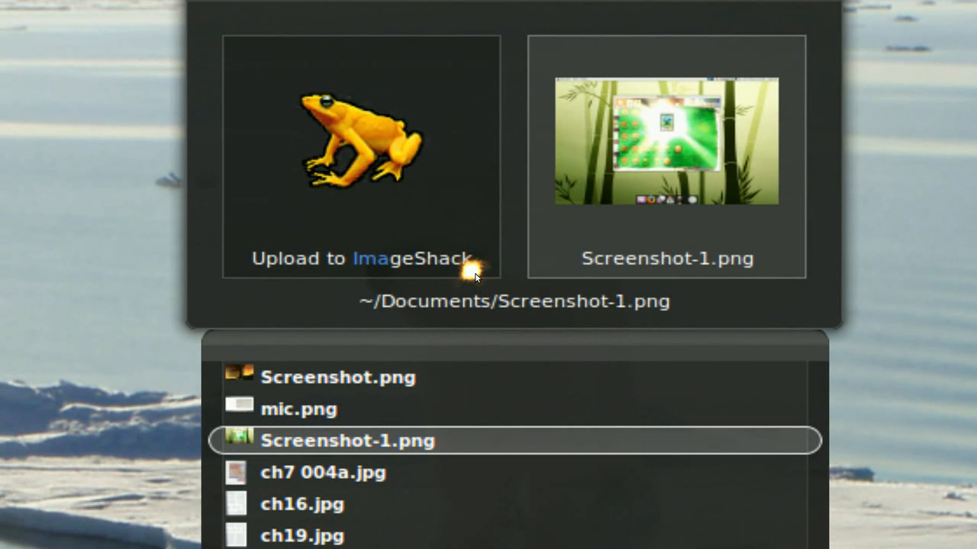
pyautogui.click(298, 409)
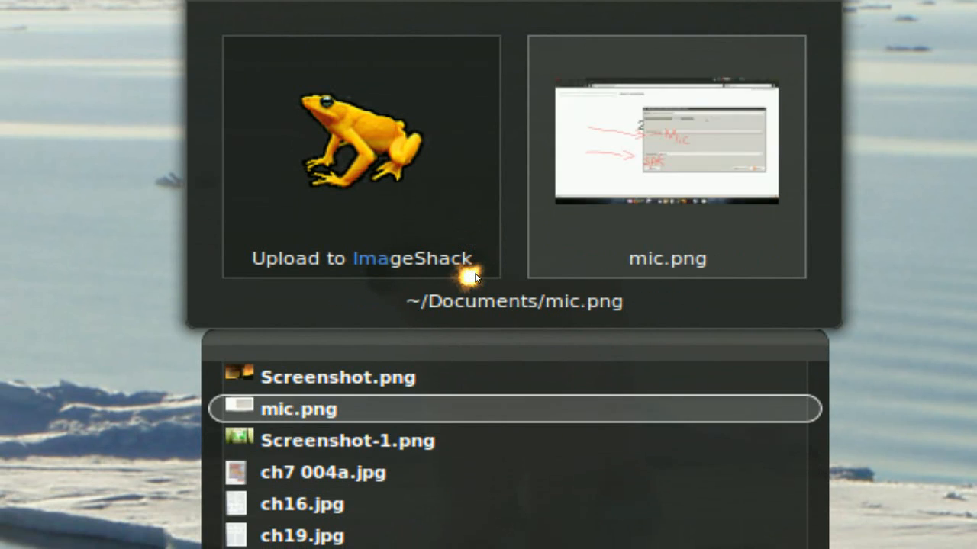
pyautogui.click(304, 504)
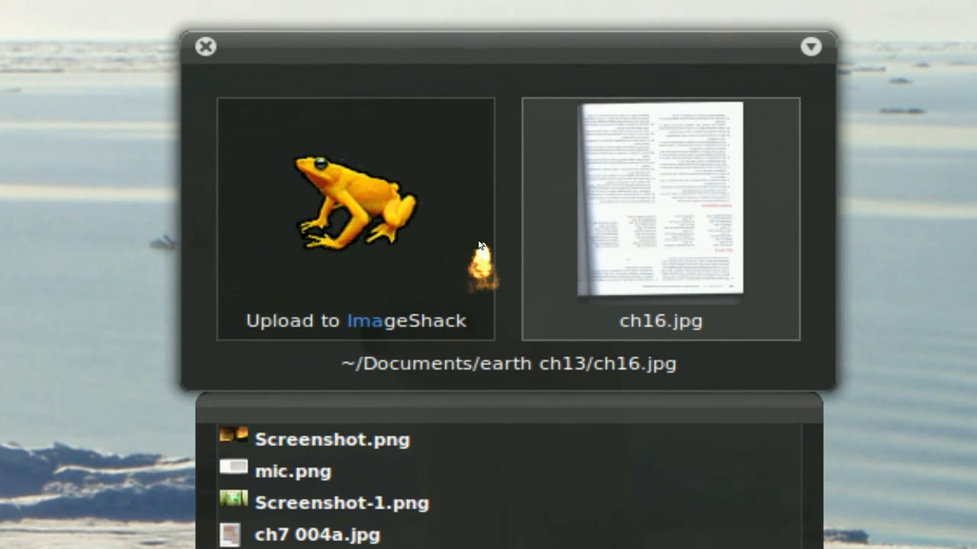
pyautogui.click(205, 46)
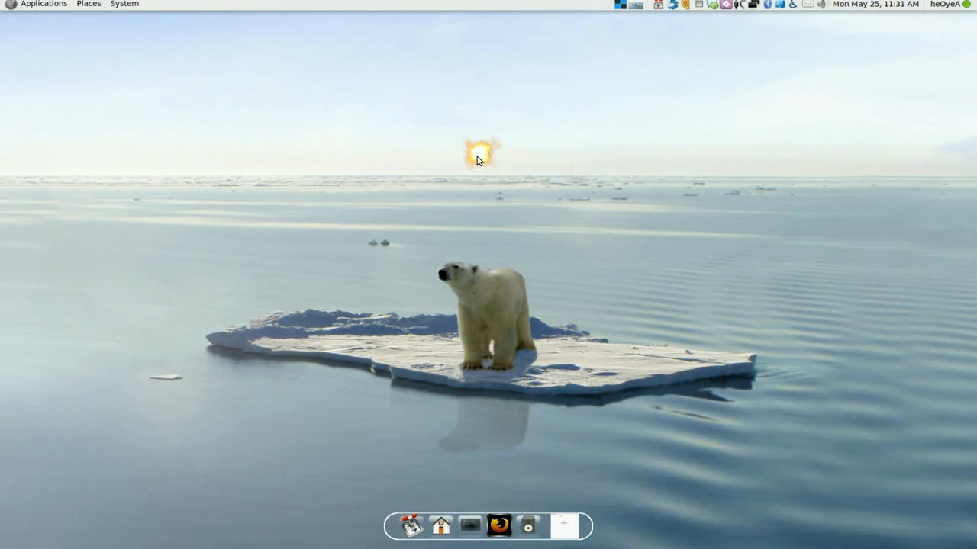